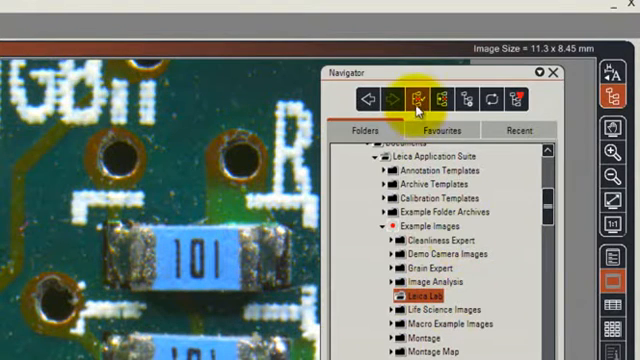
mouse_move(412, 104)
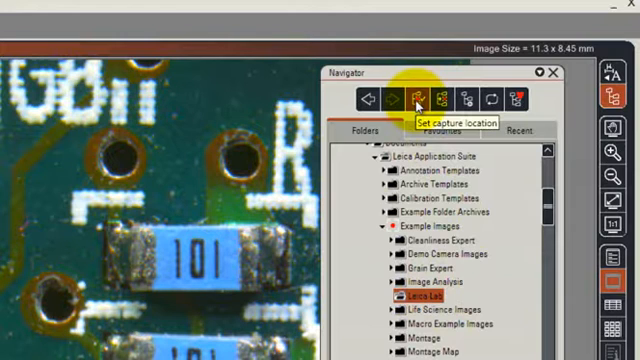
mouse_move(420, 100)
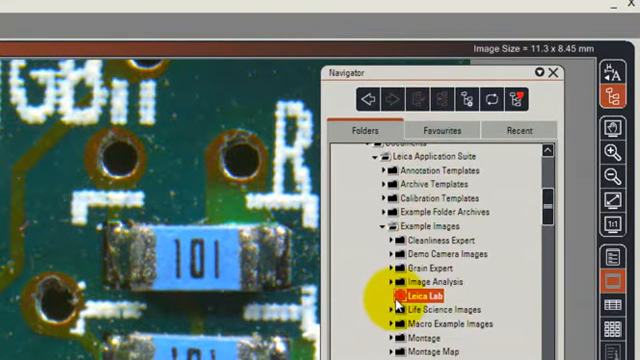
mouse_move(412, 298)
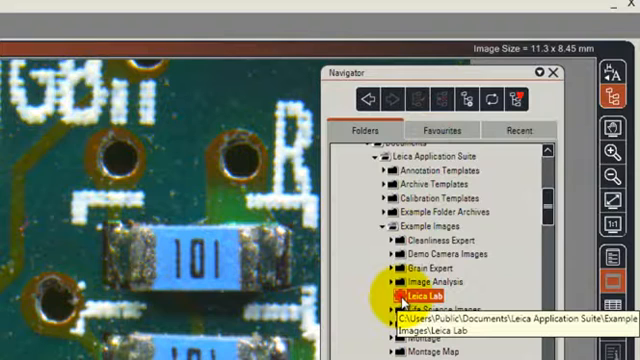